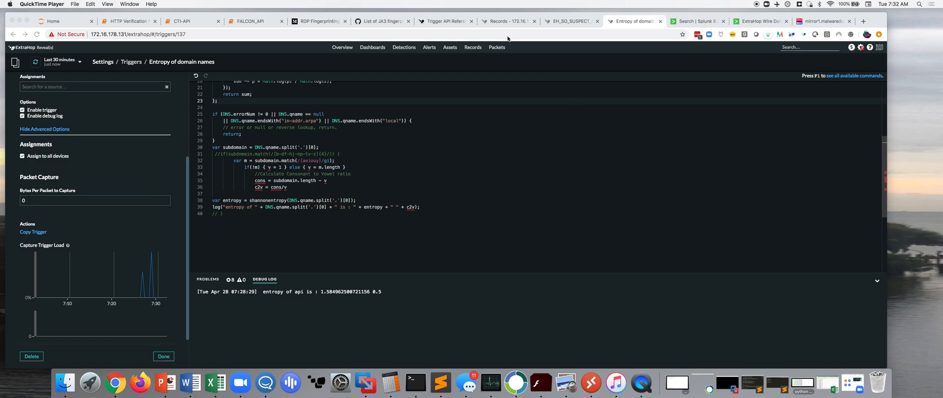
Switch to the ExtraHop Records tab showing the empty Suspect DNS search.
{"action": "left_click", "coordinate": [508, 21]}
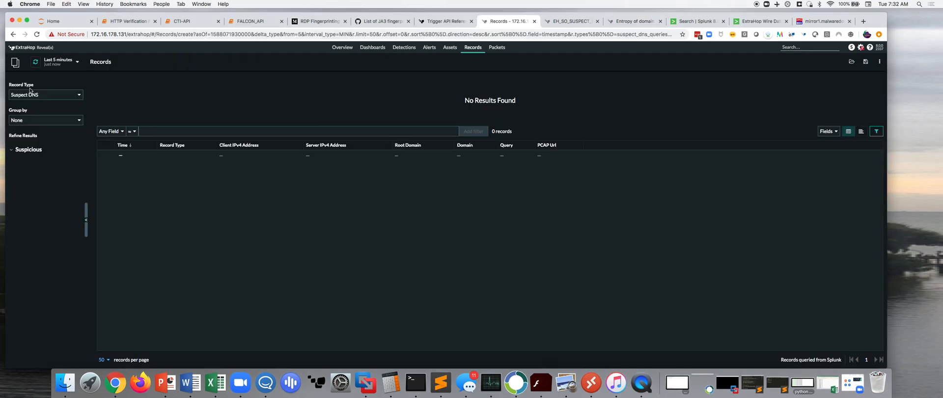
{"action": "mouse_move", "coordinate": [60, 97]}
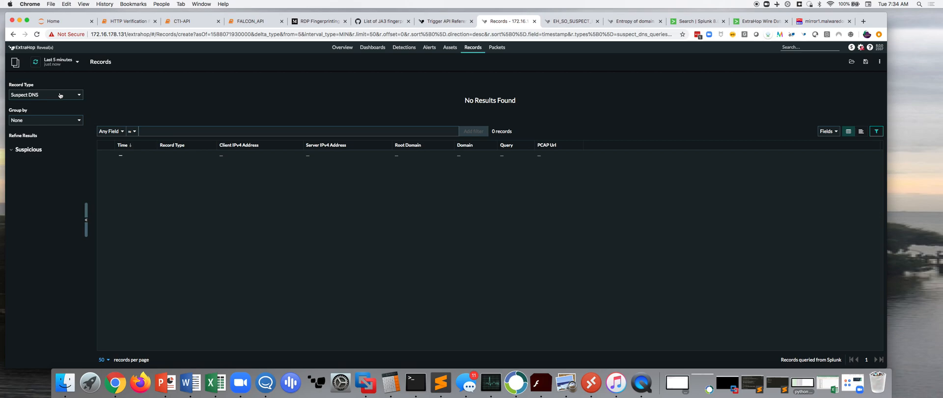
Change Record Type to North-South Traffic, showing three outbound records.
{"action": "left_click", "coordinate": [45, 94]}
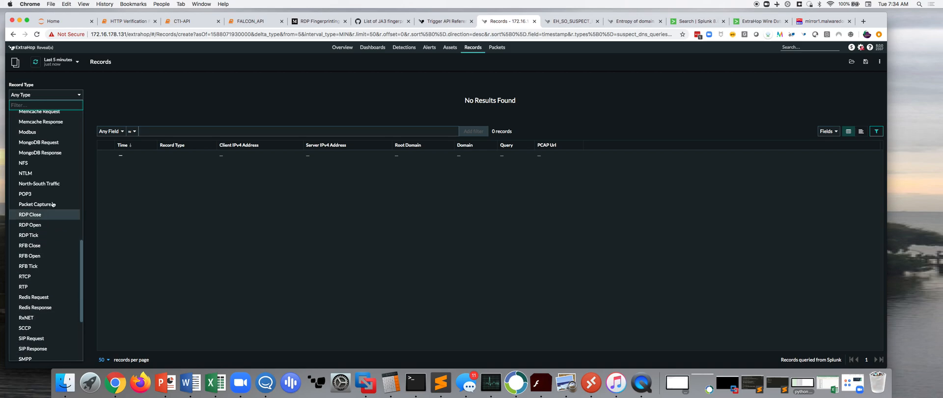
{"action": "left_click", "coordinate": [38, 183]}
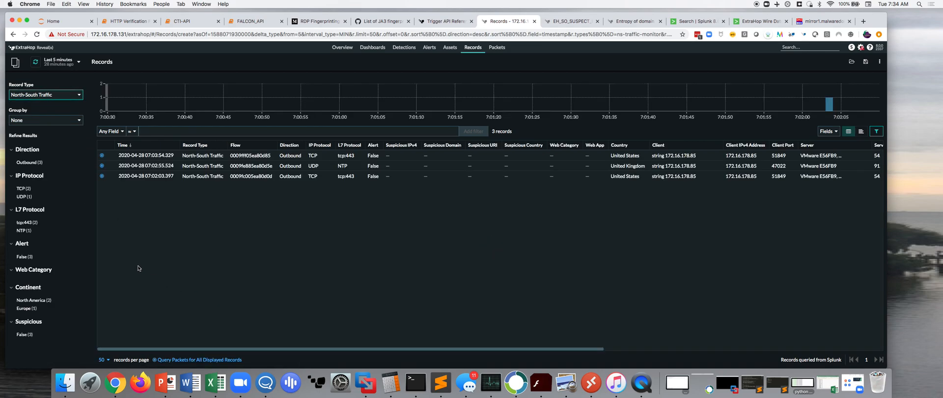
{"action": "mouse_move", "coordinate": [535, 172]}
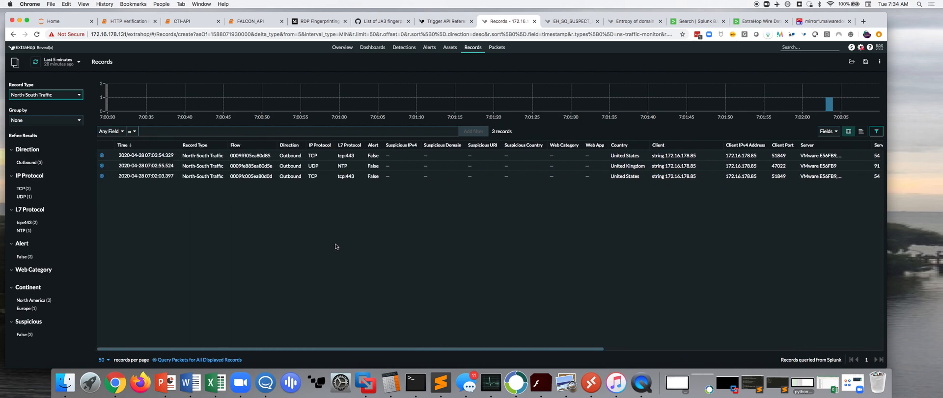
{"action": "mouse_move", "coordinate": [331, 246]}
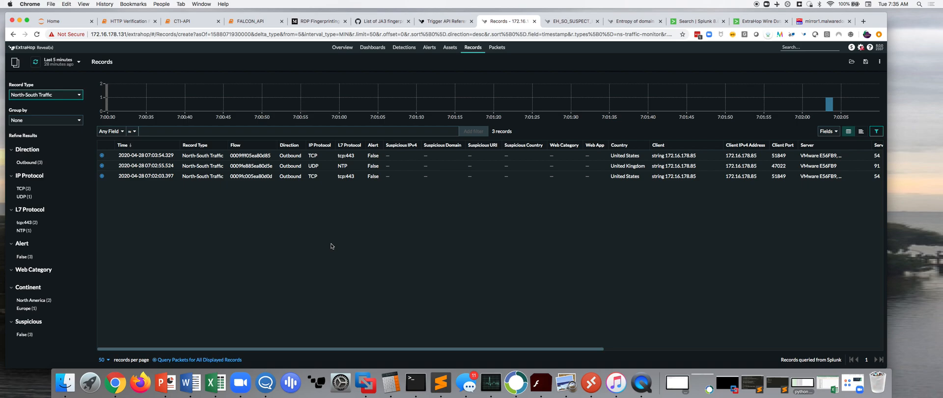
{"action": "mouse_move", "coordinate": [246, 213]}
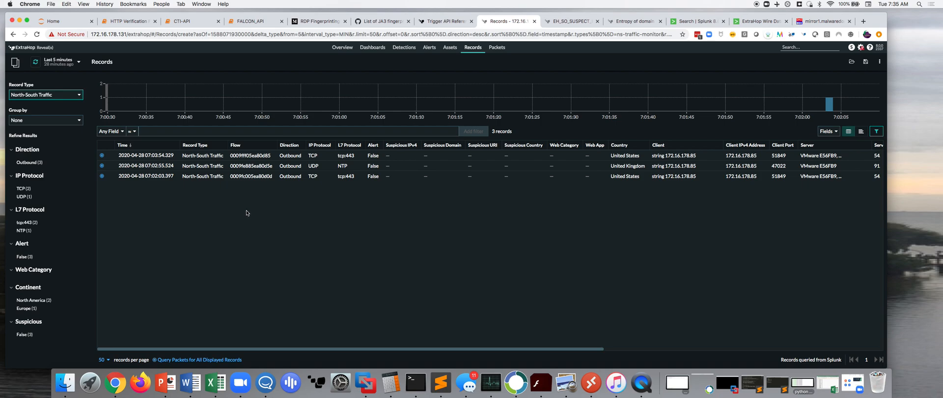
{"action": "mouse_move", "coordinate": [252, 218]}
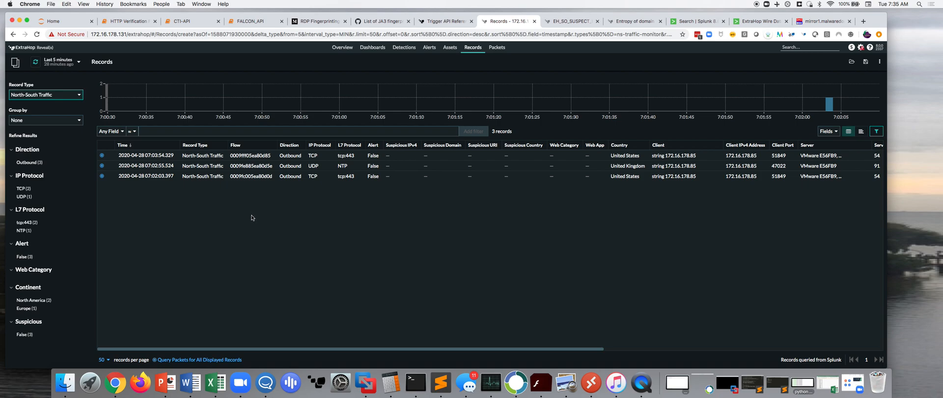
{"action": "mouse_move", "coordinate": [248, 217]}
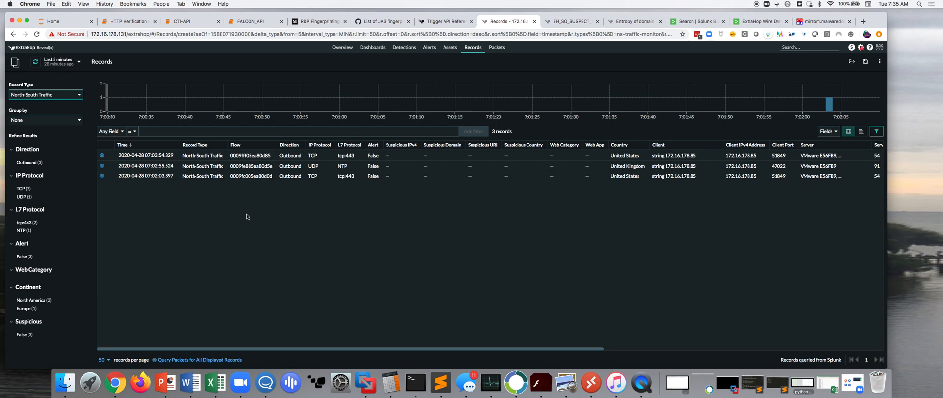
{"action": "mouse_move", "coordinate": [245, 217]}
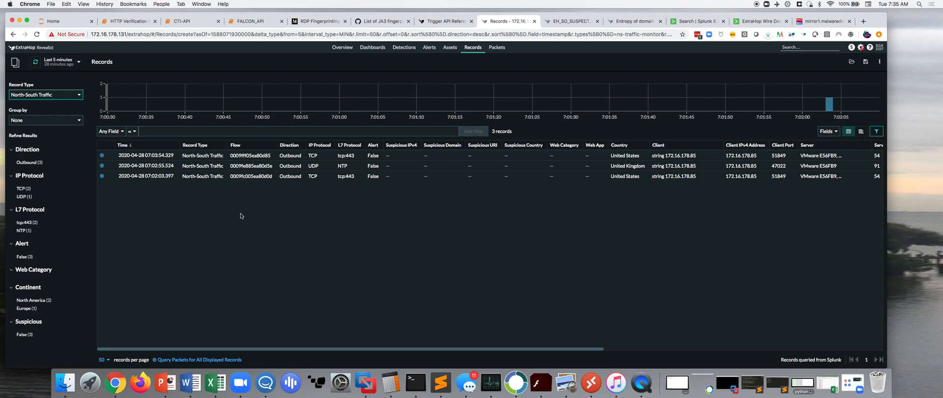
{"action": "mouse_move", "coordinate": [214, 213]}
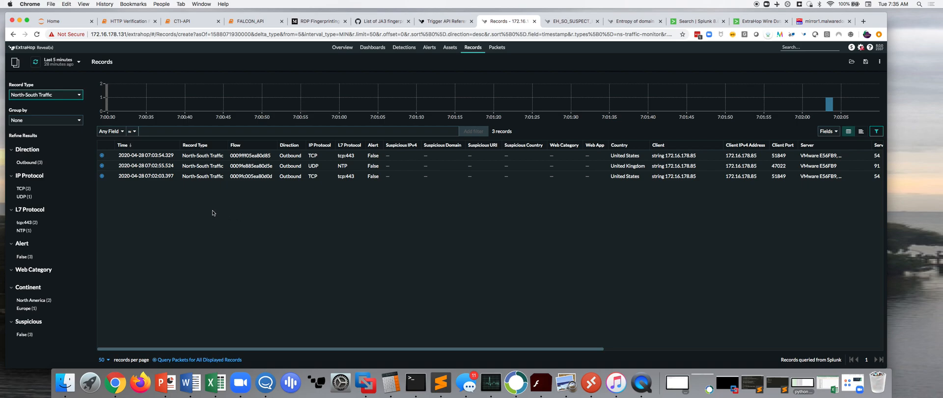
{"action": "mouse_move", "coordinate": [211, 214]}
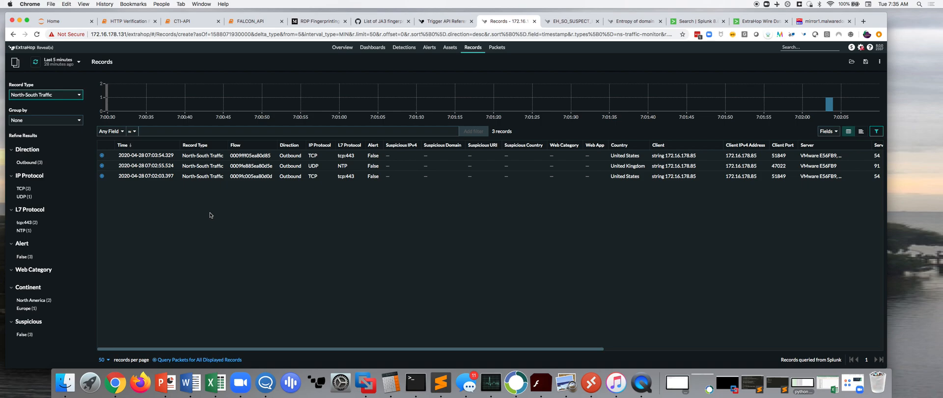
{"action": "mouse_move", "coordinate": [299, 193]}
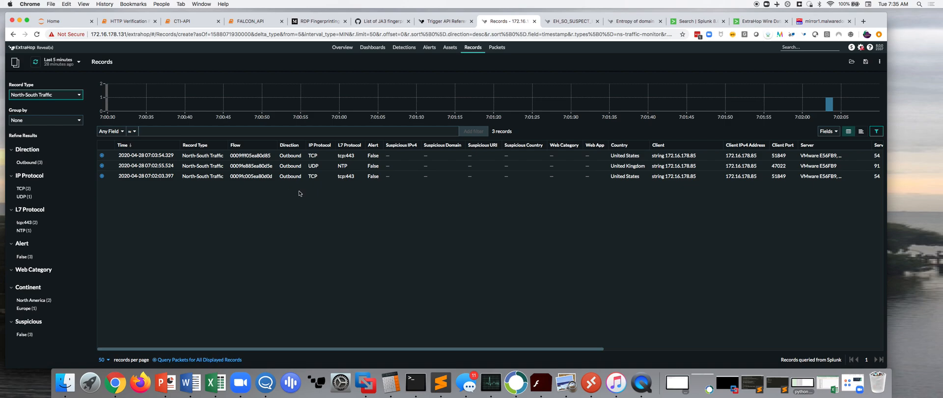
{"action": "mouse_move", "coordinate": [303, 197]}
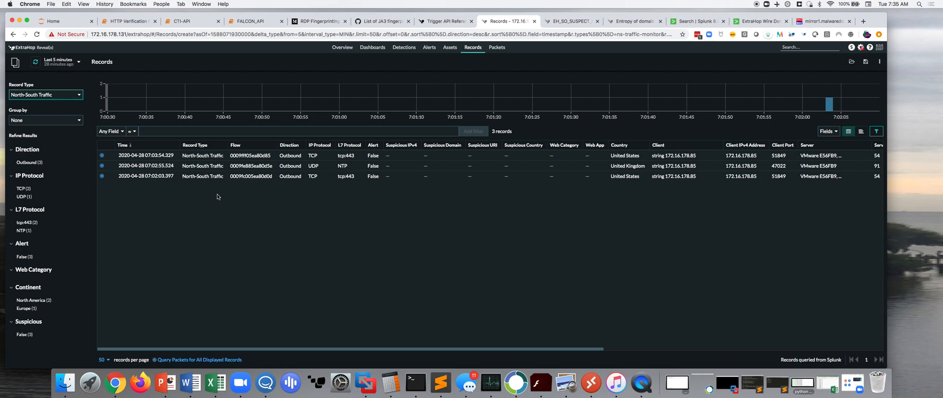
{"action": "mouse_move", "coordinate": [171, 202]}
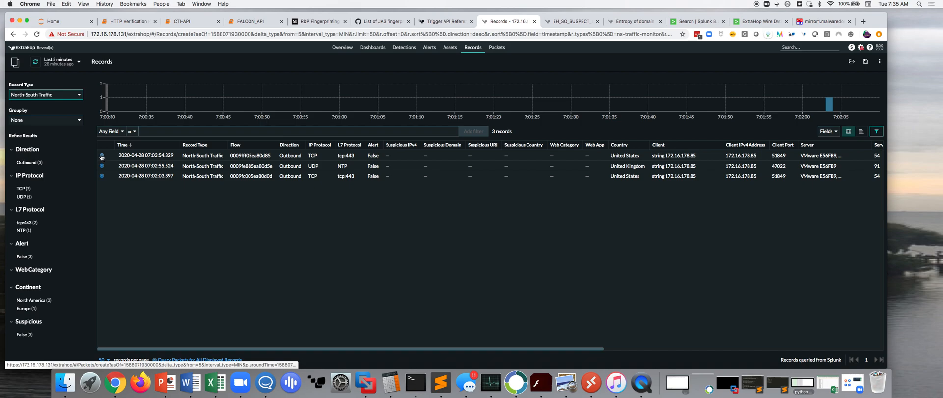
Inspect the twelve packets of a TCP 443 flow, then set Record Type back to Suspect DNS.
{"action": "left_click", "coordinate": [101, 155]}
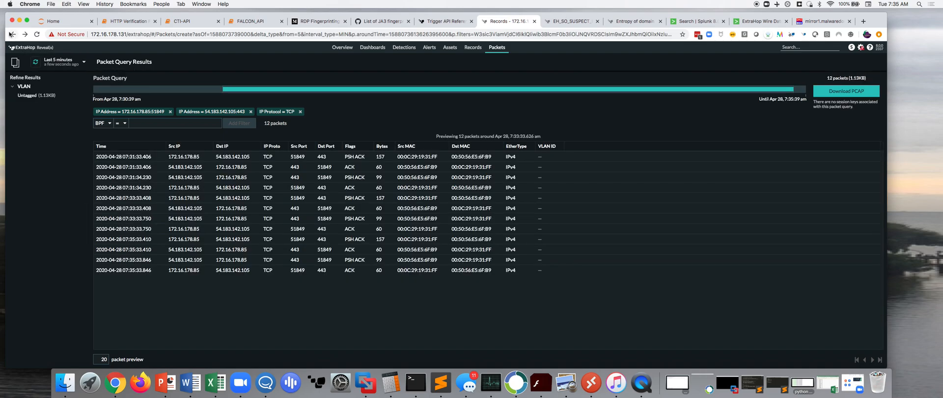
{"action": "left_click", "coordinate": [473, 47]}
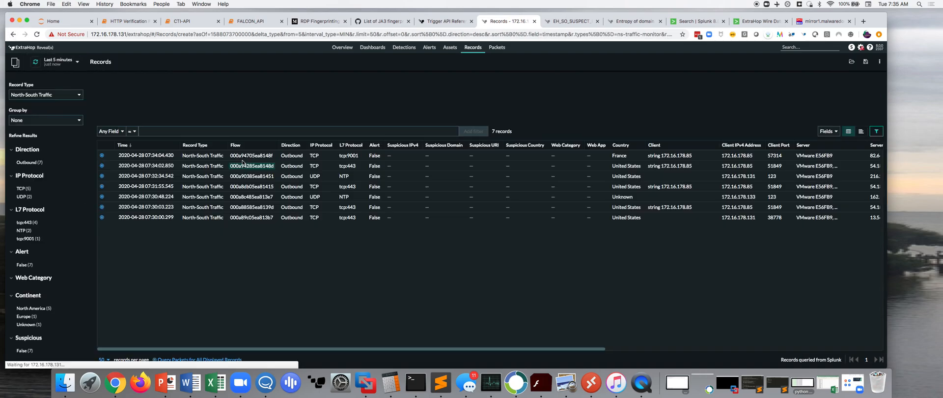
{"action": "left_click", "coordinate": [45, 94]}
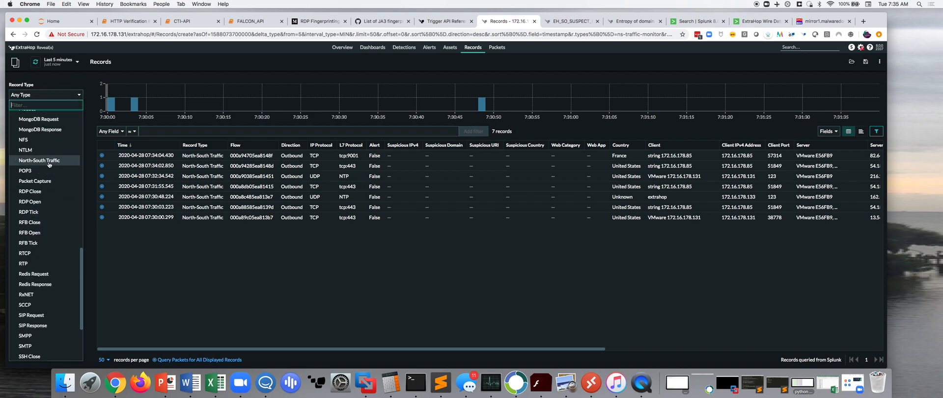
{"action": "scroll", "scroll_direction": "down", "scroll_amount": 3}
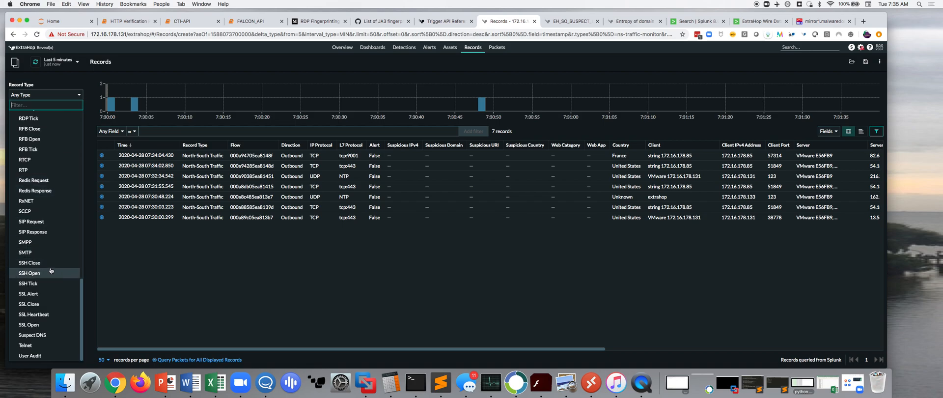
{"action": "left_click", "coordinate": [32, 335]}
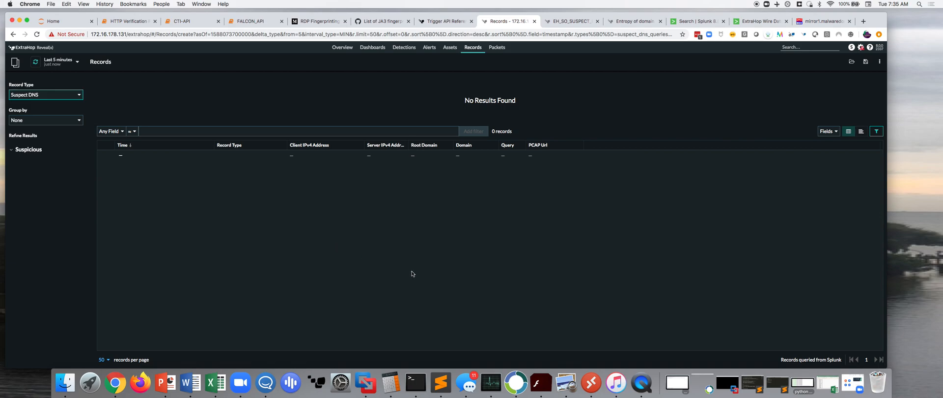
{"action": "mouse_move", "coordinate": [389, 256]}
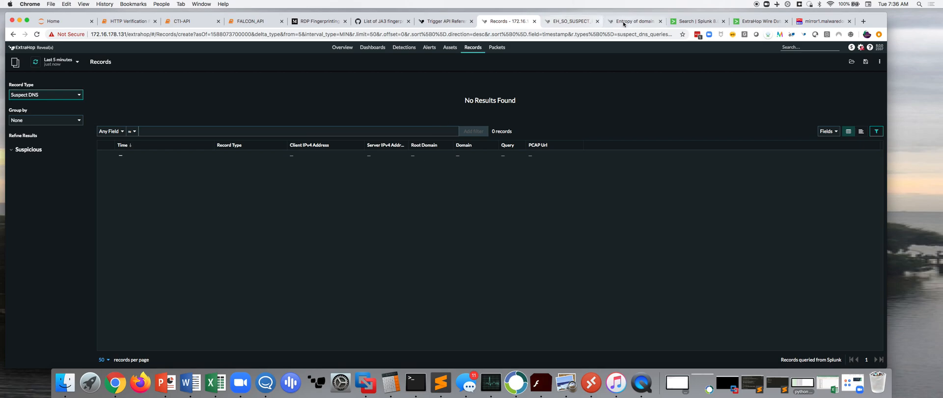
Move from the domain-entropy trigger to the EH_SO_SUSPECT_DNS trigger and scroll its suspicious-domain code.
{"action": "left_click", "coordinate": [632, 21]}
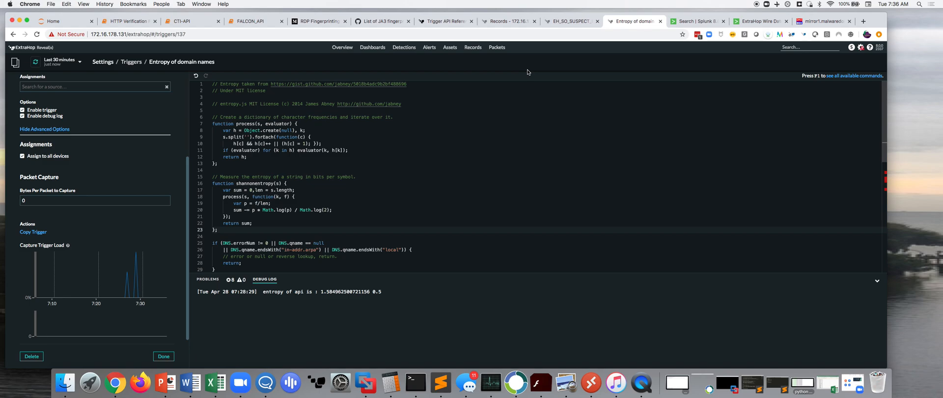
{"action": "left_click", "coordinate": [568, 22]}
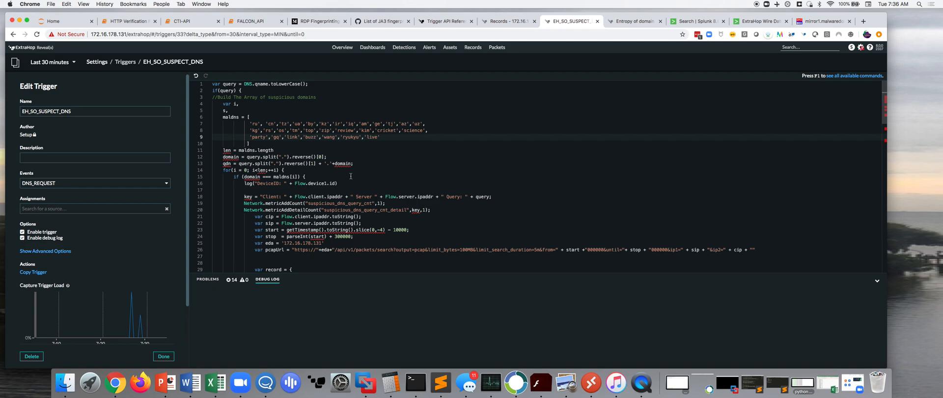
{"action": "scroll", "scroll_direction": "down", "scroll_amount": 3}
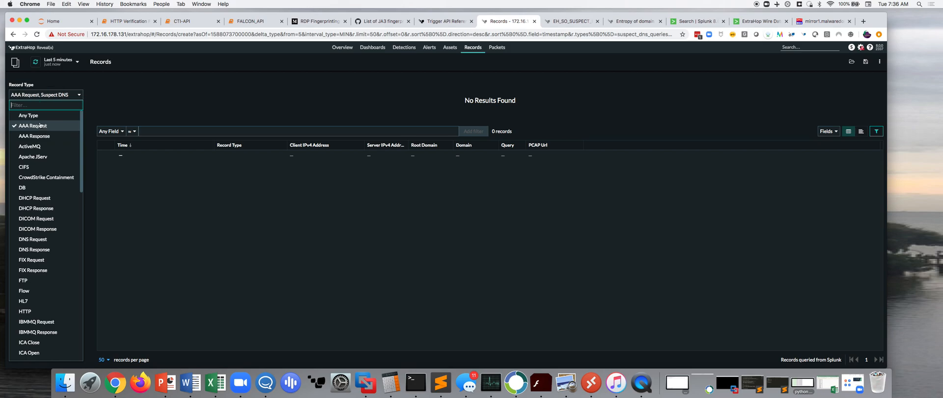
Show all 824 records of any type, then narrow Record Type to Suspect DNS only.
{"action": "left_click", "coordinate": [29, 115]}
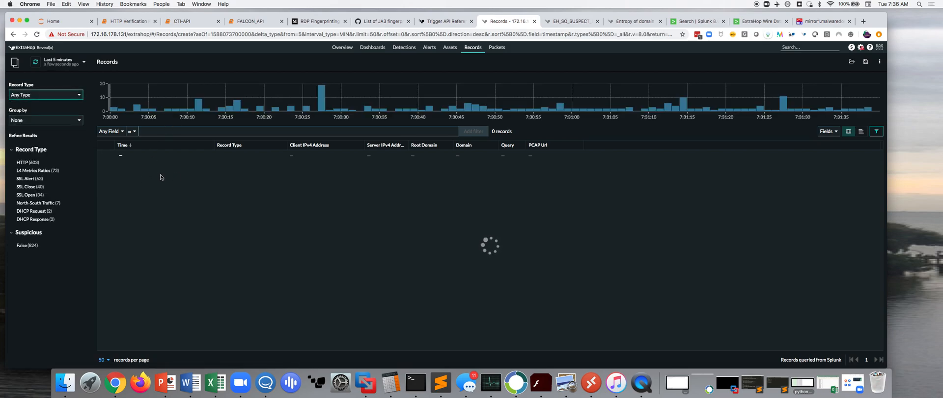
{"action": "mouse_move", "coordinate": [135, 169]}
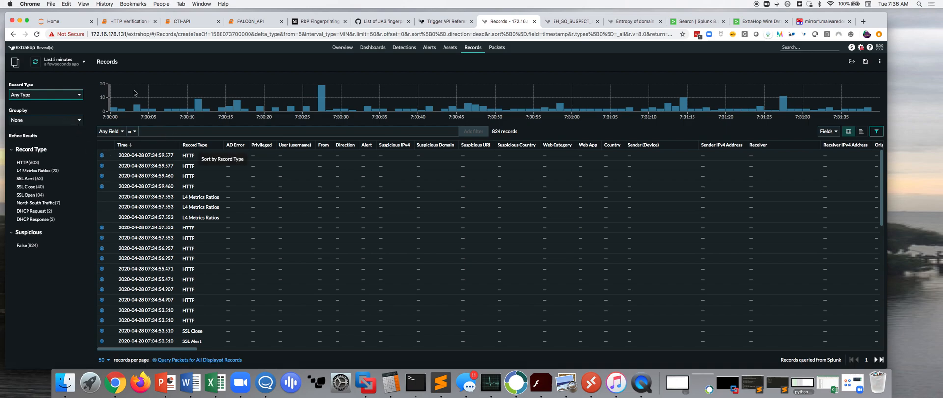
{"action": "left_click", "coordinate": [60, 62]}
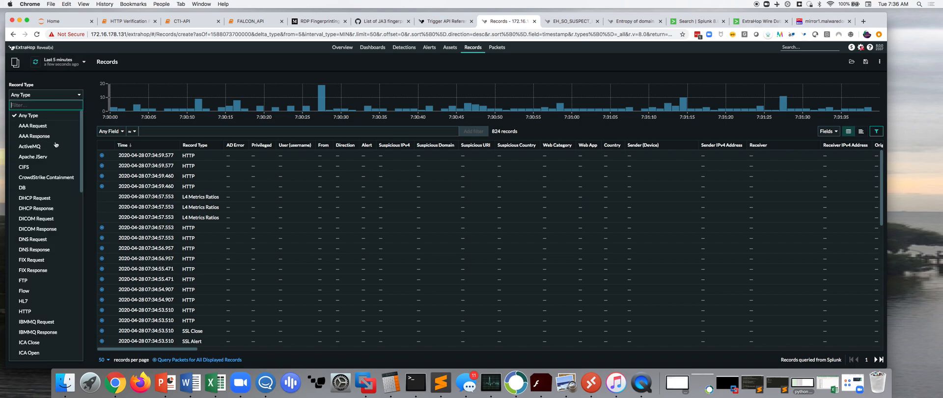
{"action": "scroll", "scroll_direction": "down", "scroll_amount": 3}
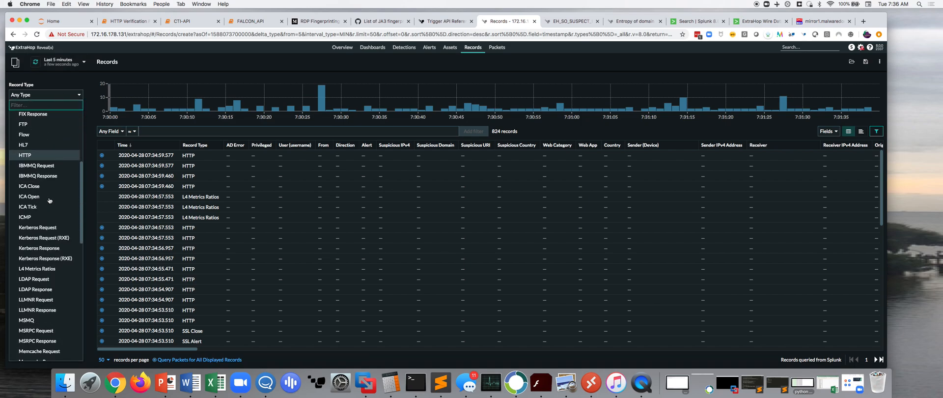
{"action": "scroll", "scroll_direction": "down", "scroll_amount": 3}
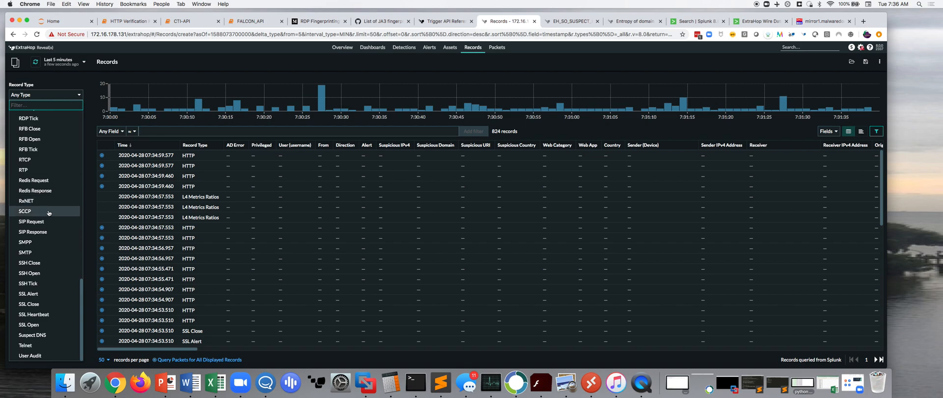
{"action": "left_click", "coordinate": [32, 335]}
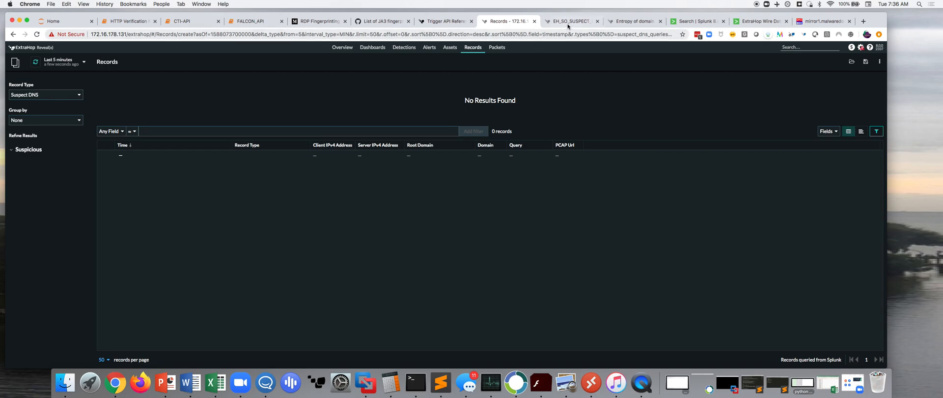
{"action": "left_click", "coordinate": [570, 21]}
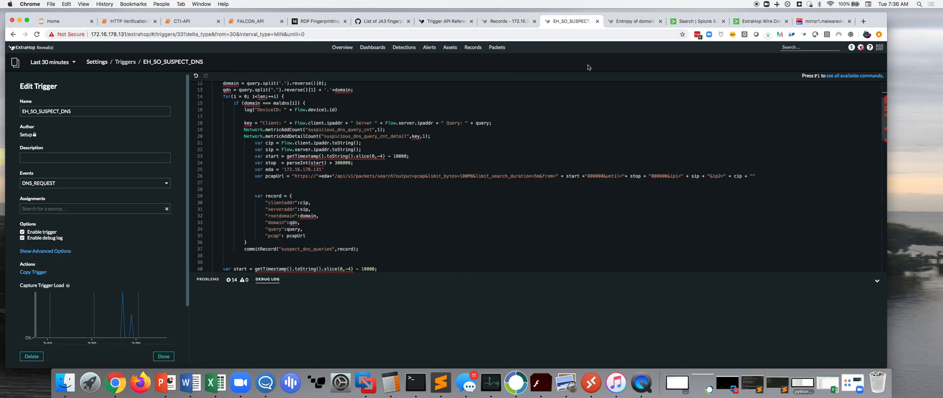
Review Splunk's suspect DNS query results and PCAP URLs, then open the ExtraHop Wire Data dashboard.
{"action": "left_click", "coordinate": [698, 21]}
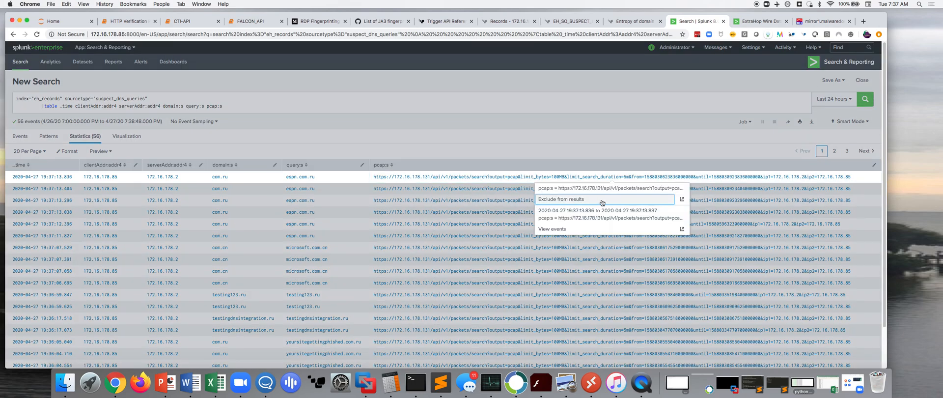
{"action": "left_click", "coordinate": [478, 182]}
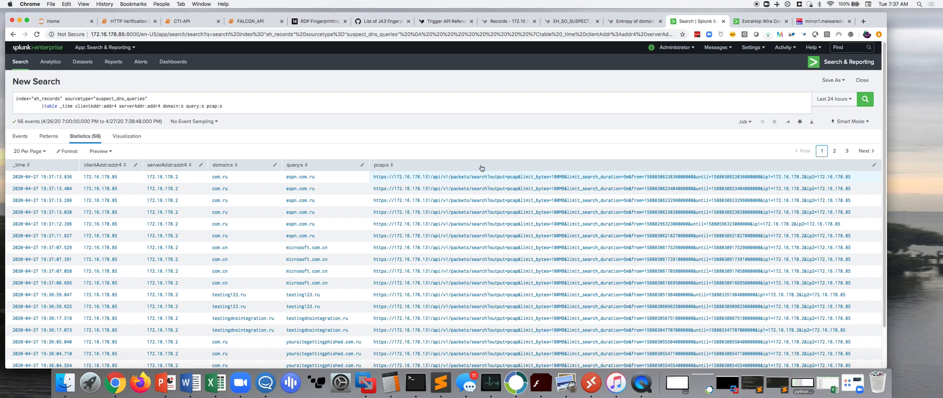
{"action": "left_click", "coordinate": [761, 21]}
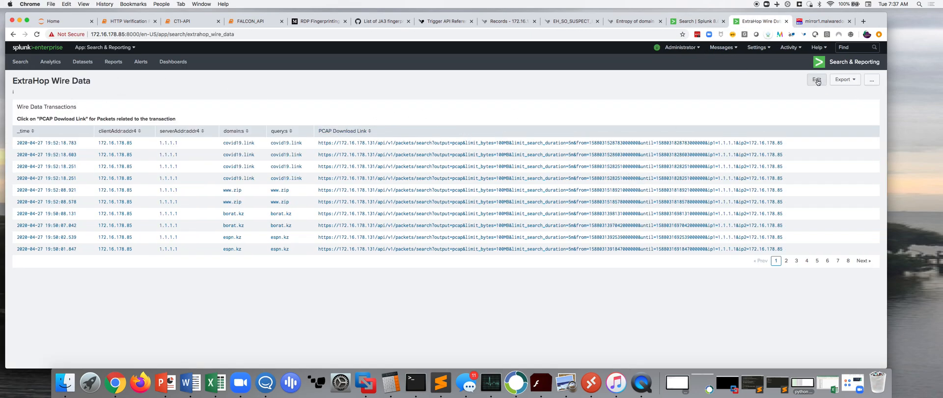
{"action": "left_click", "coordinate": [816, 80]}
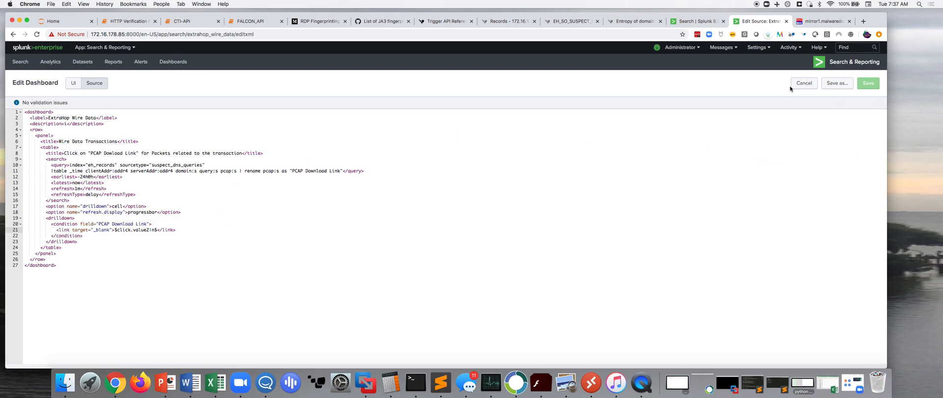
{"action": "left_click", "coordinate": [804, 83]}
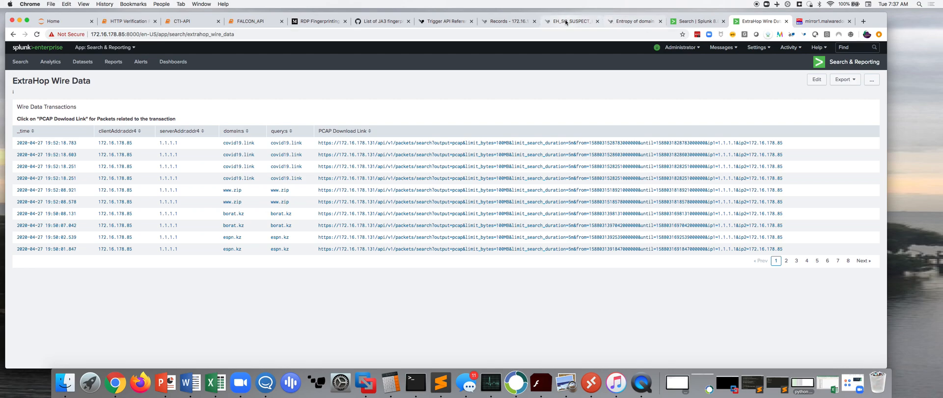
{"action": "mouse_move", "coordinate": [416, 382]}
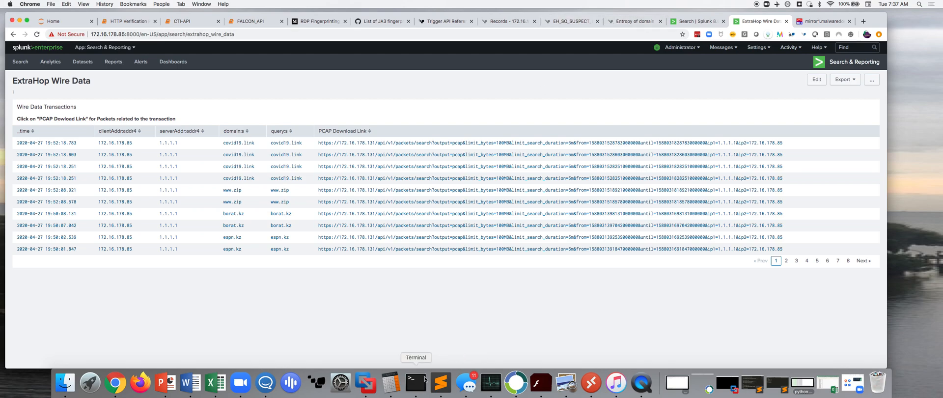
Bring the Terminal SSH session forward, centre it, then return to the malwaredomains list.
{"action": "left_click", "coordinate": [416, 383]}
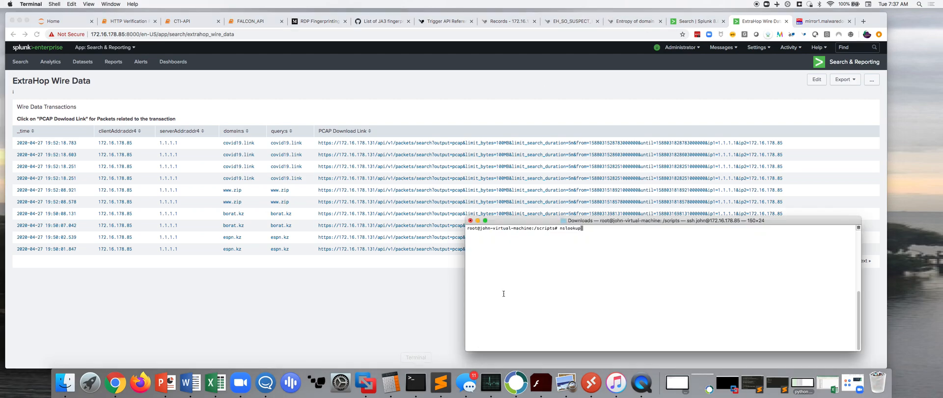
{"action": "left_click_drag", "start_coordinate": [662, 220], "coordinate": [454, 185]}
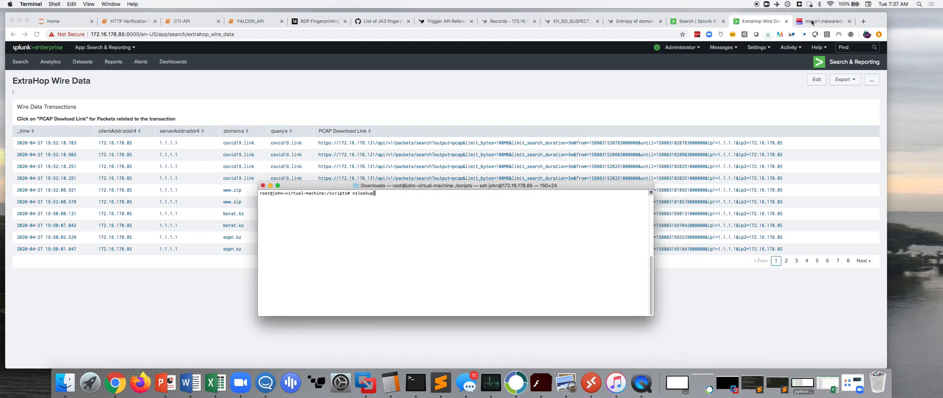
{"action": "left_click", "coordinate": [825, 21]}
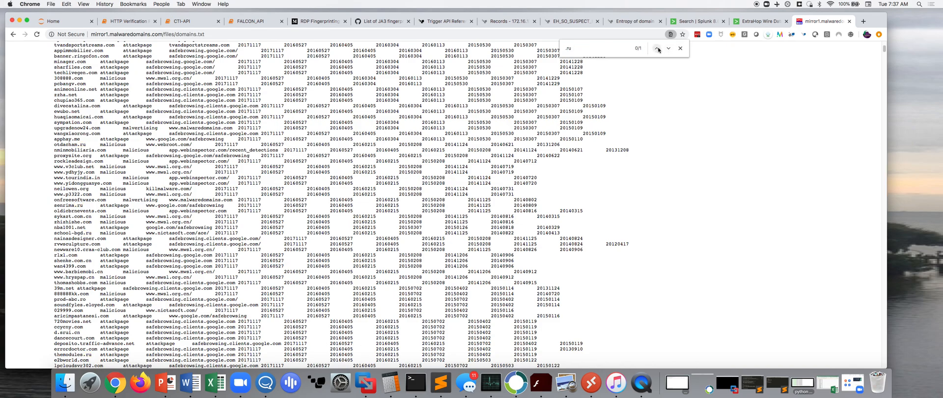
Scroll the malware domains list and copy the bakuzbuq.ru domain.
{"action": "scroll", "scroll_direction": "down", "scroll_amount": 3}
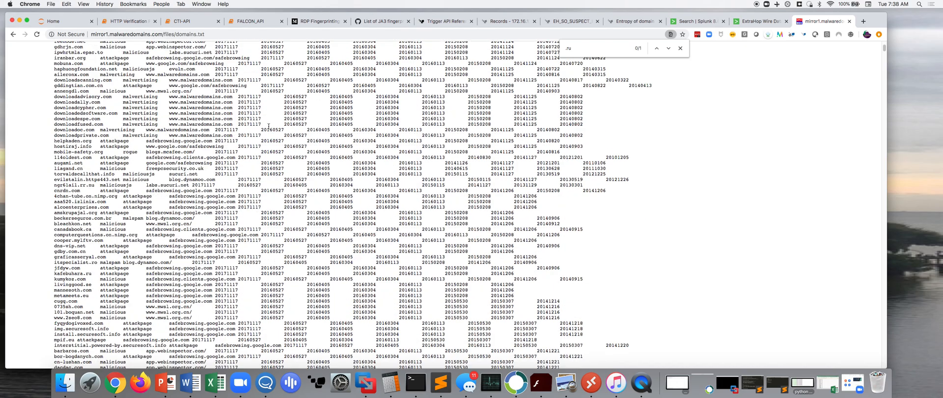
{"action": "scroll", "scroll_direction": "down", "scroll_amount": 3}
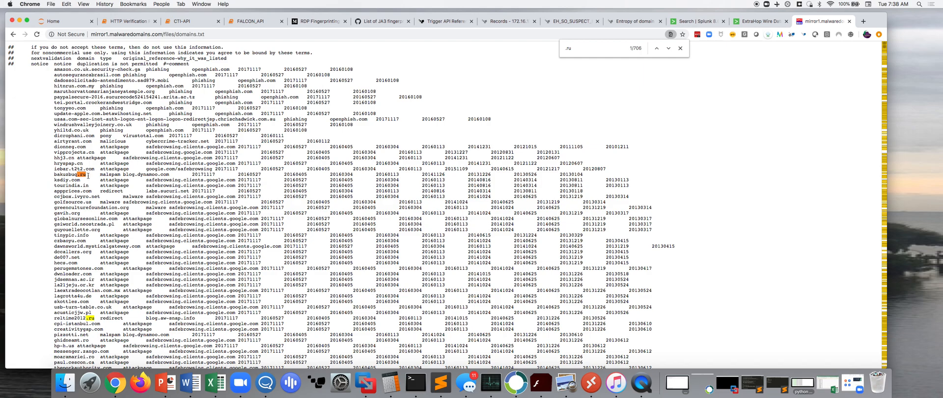
{"action": "right_click", "coordinate": [67, 174]}
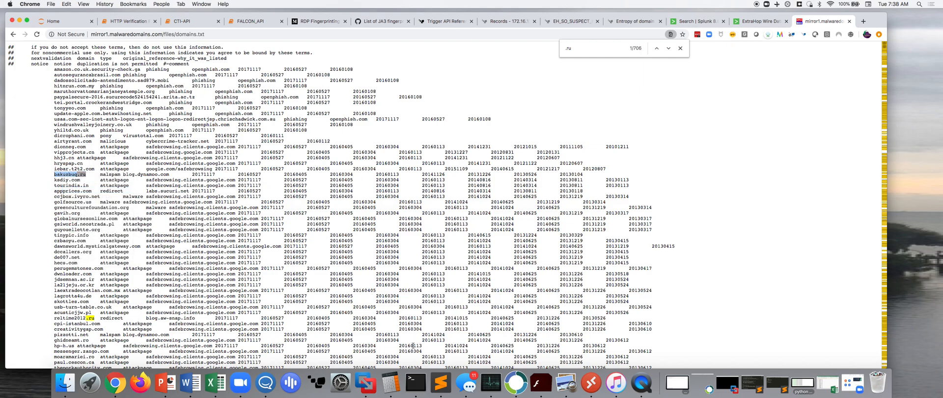
{"action": "left_click", "coordinate": [509, 21]}
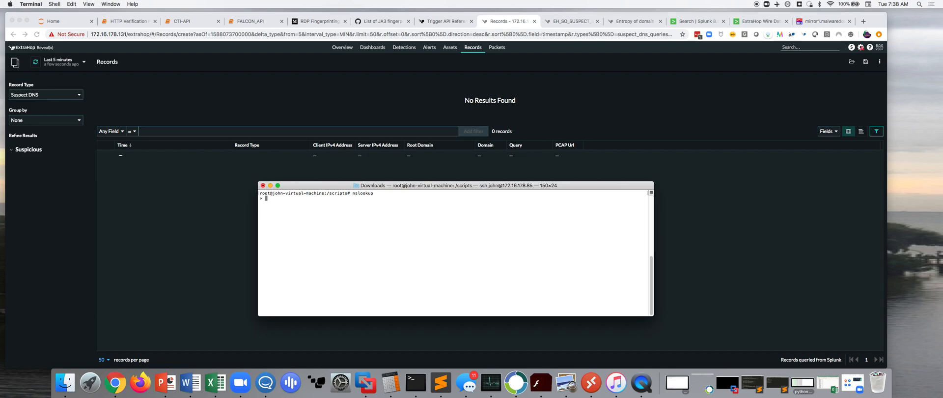
Look up bakuzbuq.ru via server 1.1.1.1, then via 4.2.2.2 by pasting the domain.
{"action": "type", "text": "server 1.1.1.1"}
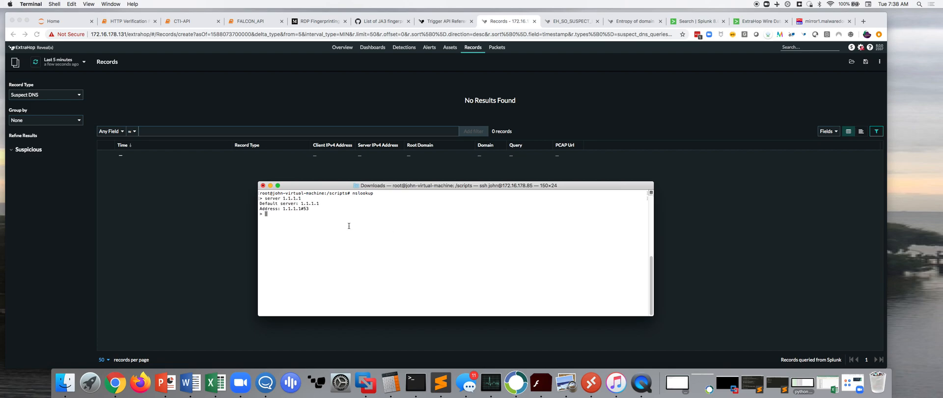
{"action": "type", "text": "bakuzbuq.ru"}
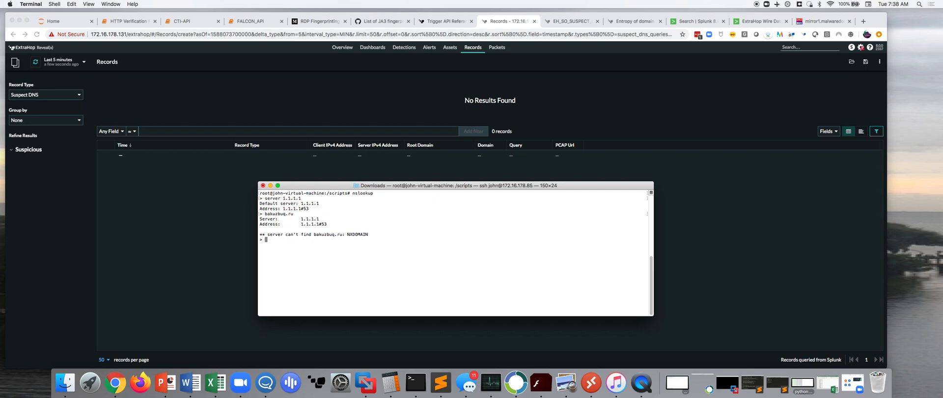
{"action": "type", "text": "server"}
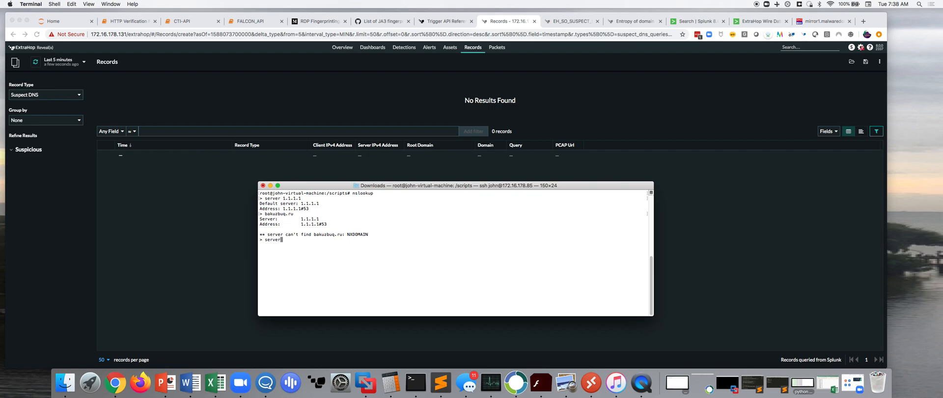
{"action": "type", "text": "4.2.2.2"}
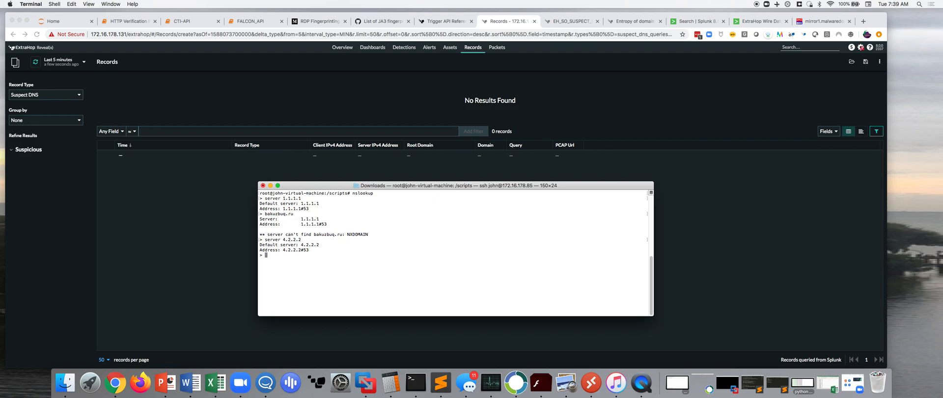
{"action": "right_click", "coordinate": [268, 255]}
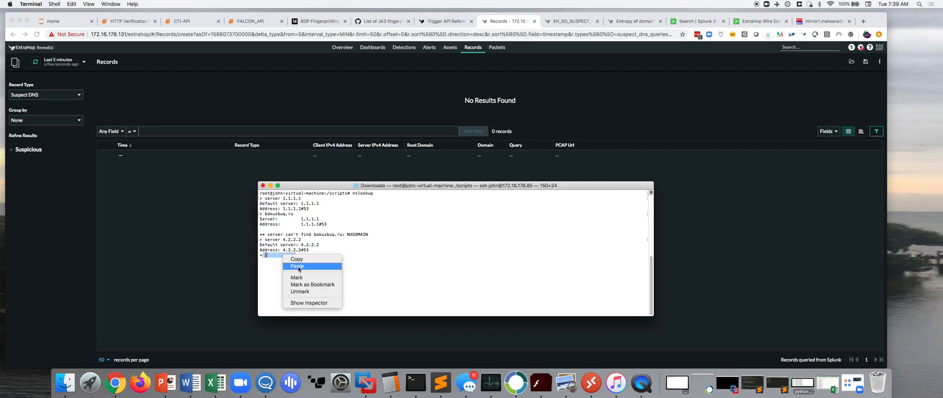
{"action": "left_click", "coordinate": [297, 266]}
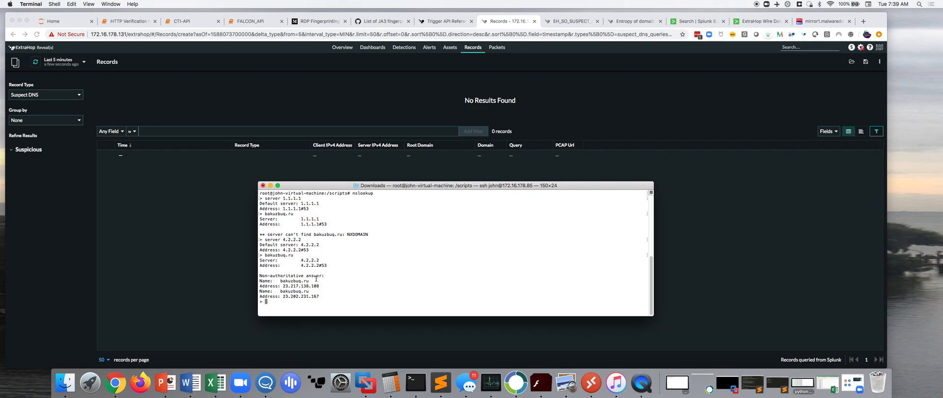
{"action": "mouse_move", "coordinate": [328, 224]}
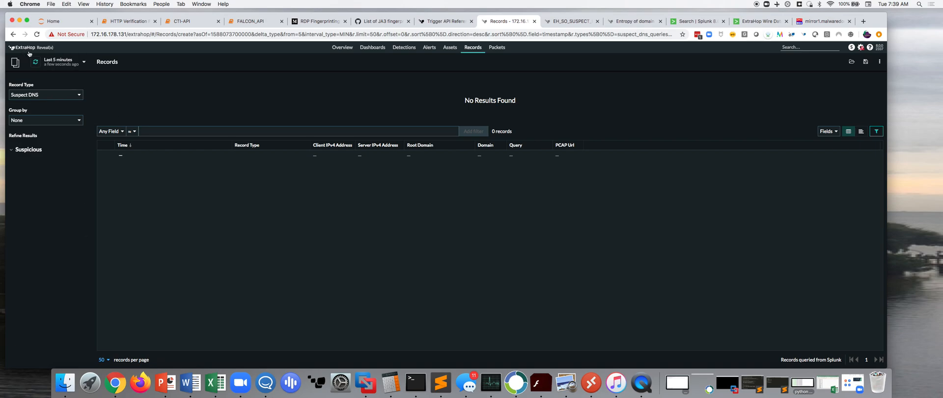
Refresh the still-empty Suspect DNS records, then switch to Splunk's 56-event search.
{"action": "left_click", "coordinate": [34, 61]}
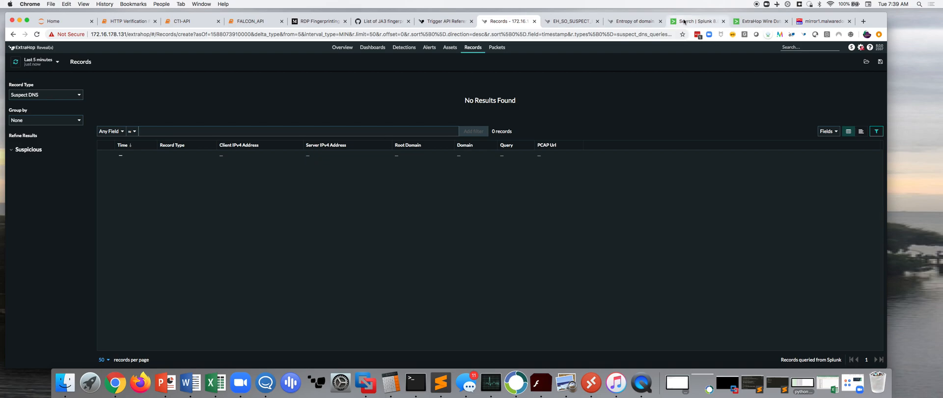
{"action": "left_click", "coordinate": [698, 21]}
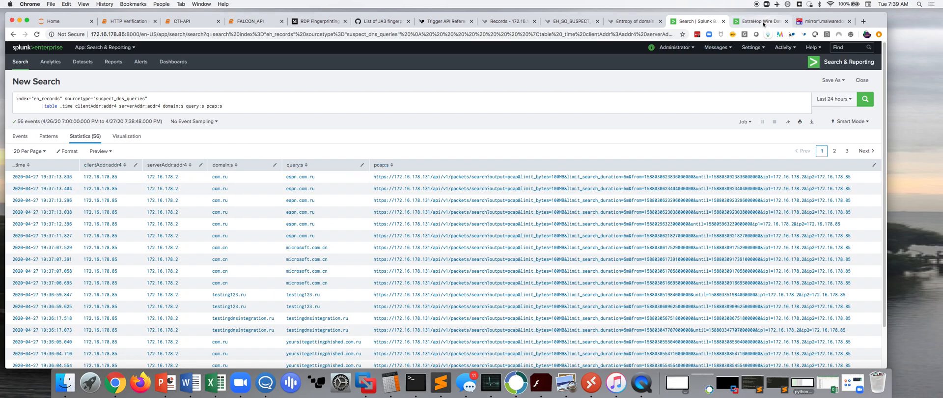
Switch to the ExtraHop Wire Data dashboard showing bakuzbuq.ru lookups via 4.2.2.2 and 1.1.1.1.
{"action": "left_click", "coordinate": [760, 21]}
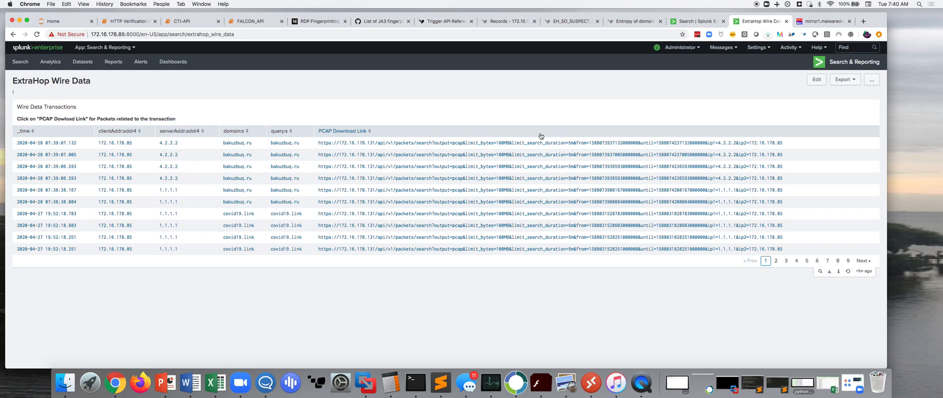
{"action": "mouse_move", "coordinate": [67, 118]}
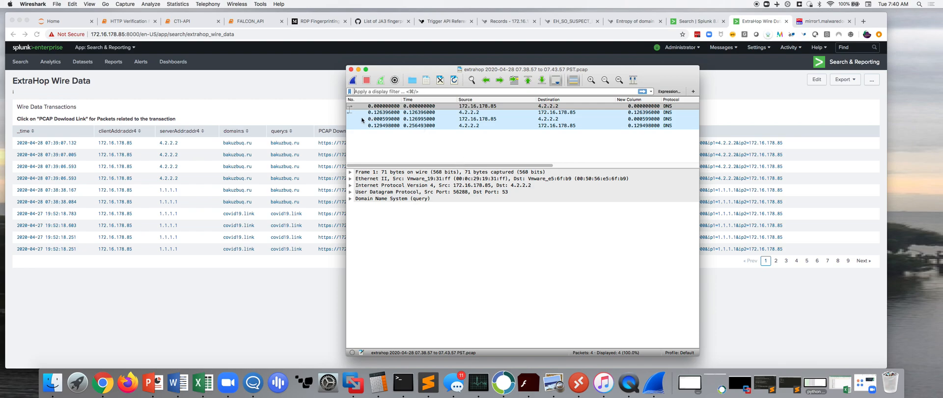
Expand the DNS query details in Wireshark to show bakuzbuq.ru, type A, class IN.
{"action": "left_click", "coordinate": [351, 198]}
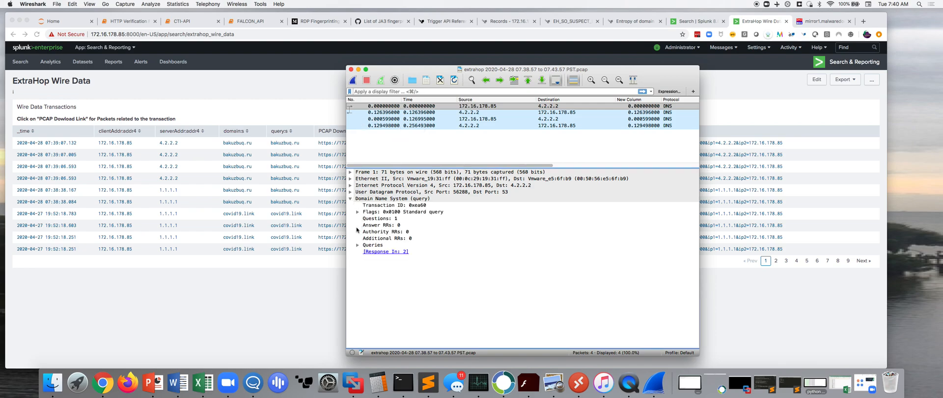
{"action": "left_click", "coordinate": [359, 245]}
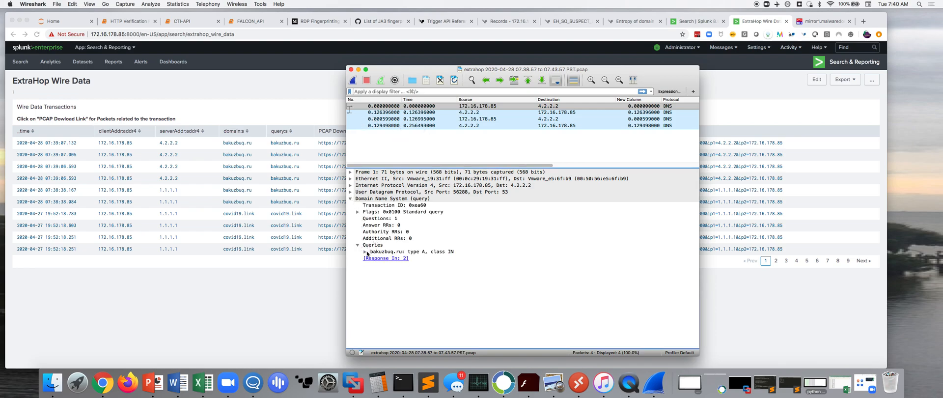
{"action": "left_click", "coordinate": [365, 251]}
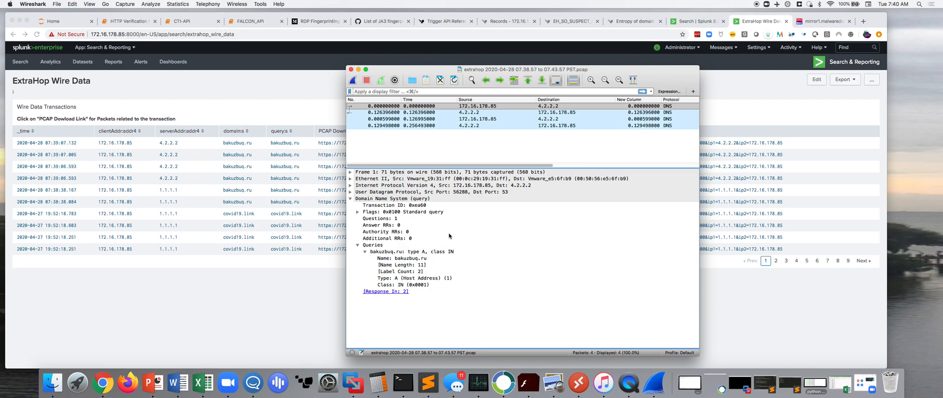
{"action": "mouse_move", "coordinate": [309, 59]}
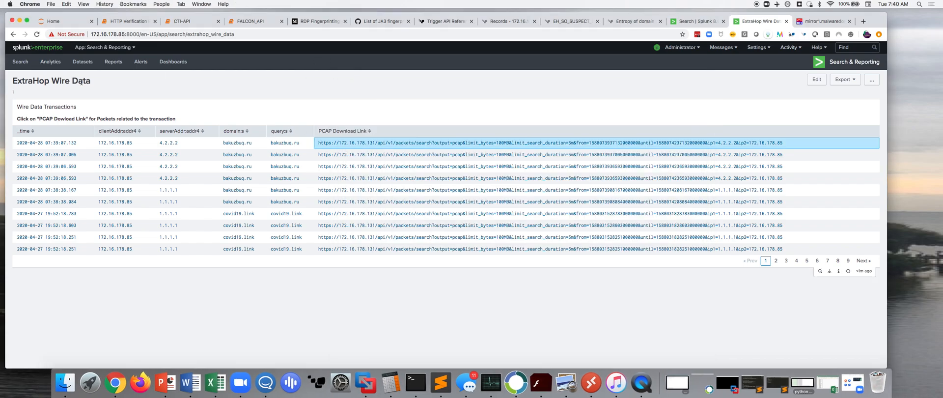
{"action": "left_click", "coordinate": [817, 79]}
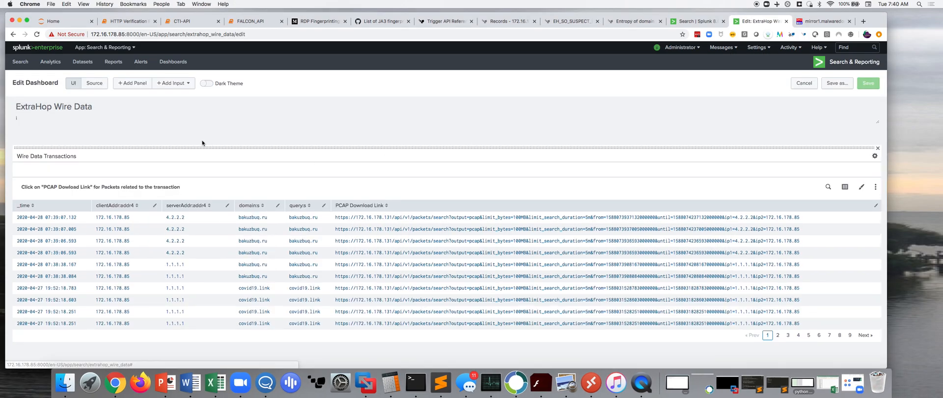
{"action": "left_click", "coordinate": [94, 83]}
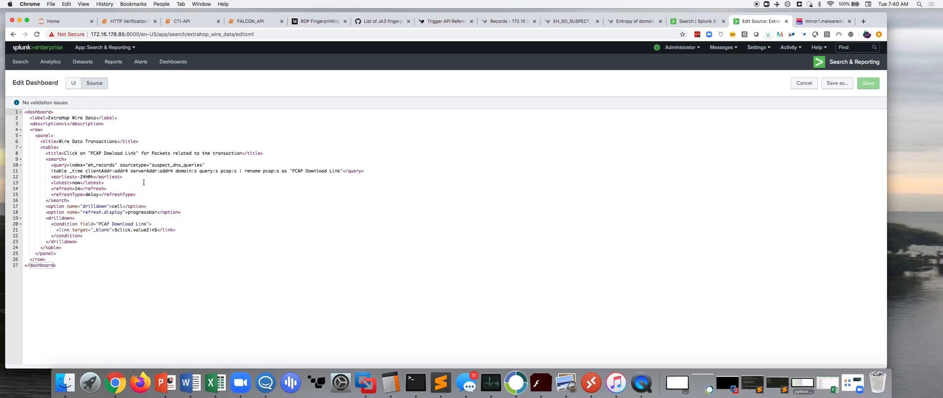
{"action": "mouse_move", "coordinate": [311, 236]}
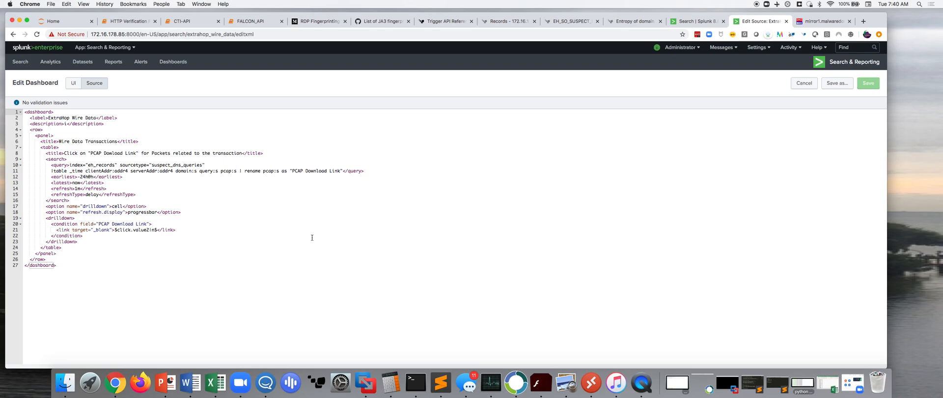
{"action": "mouse_move", "coordinate": [300, 211]}
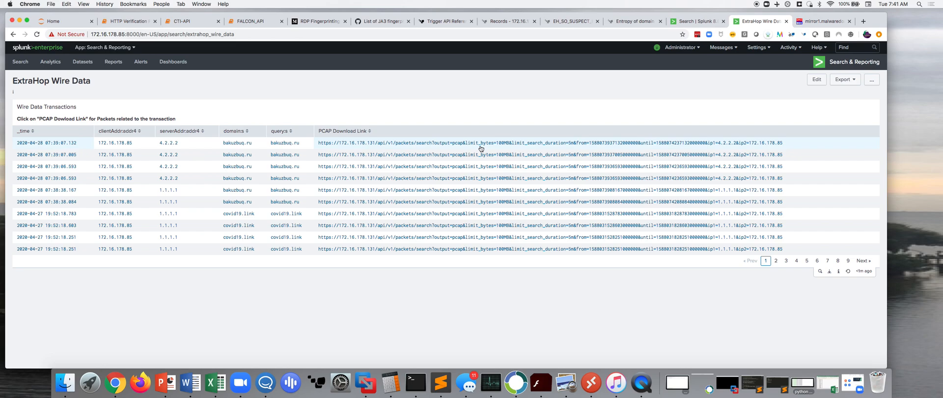
{"action": "mouse_move", "coordinate": [742, 214]}
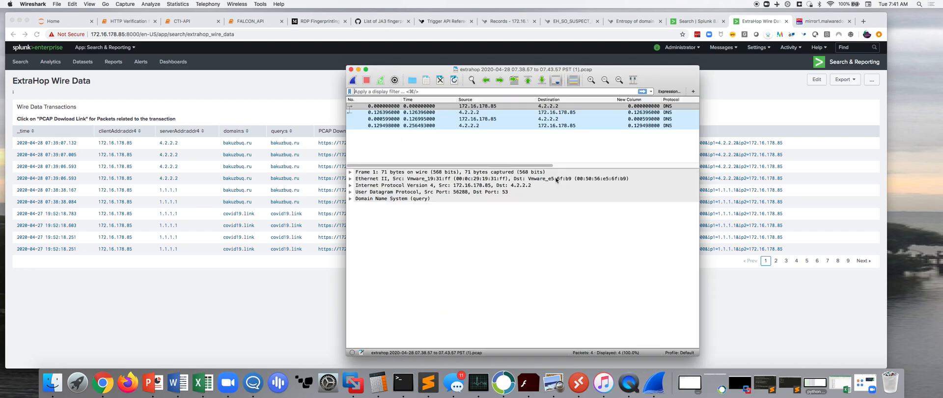
{"action": "mouse_move", "coordinate": [448, 154]}
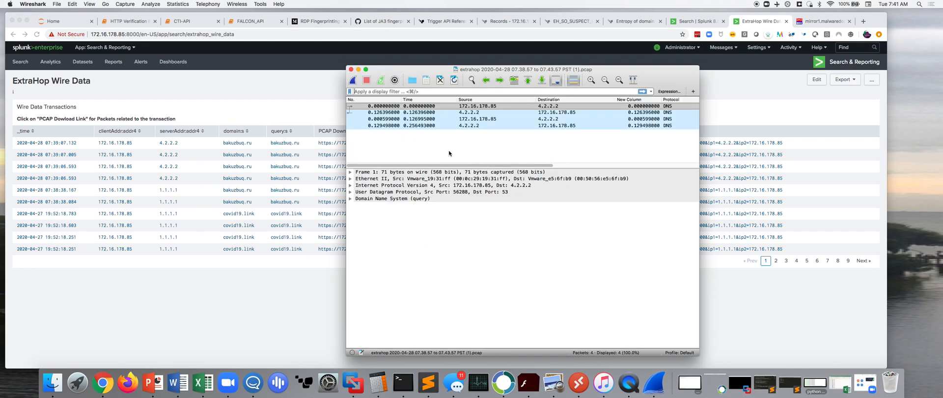
{"action": "mouse_move", "coordinate": [453, 155]}
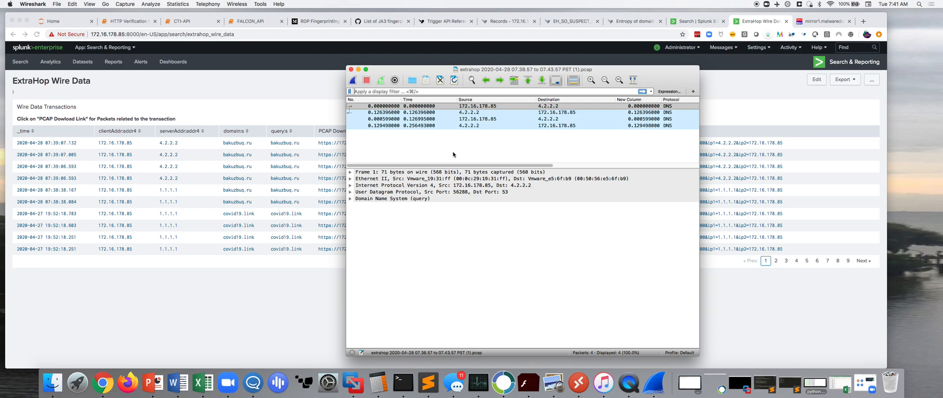